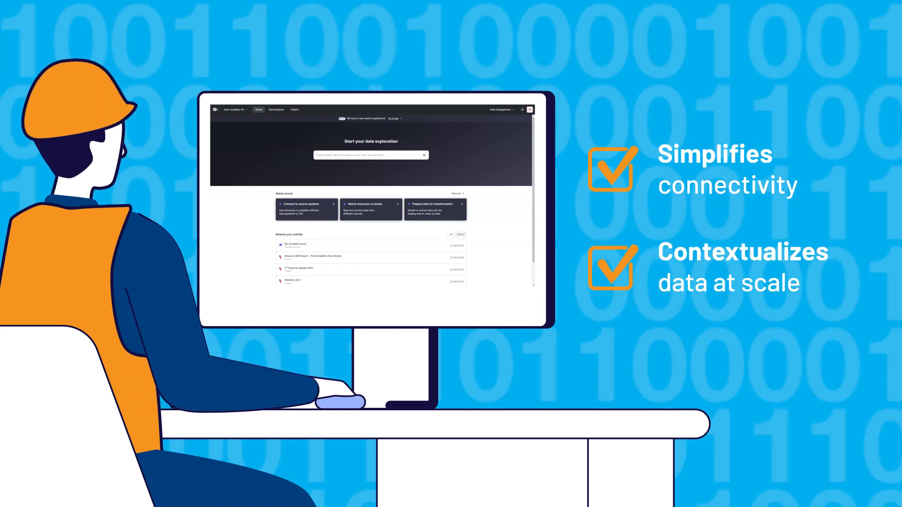
Go to Extract data and choose Rockwell FactoryTalk as the source system
{"action": "left_click", "coordinate": [306, 208]}
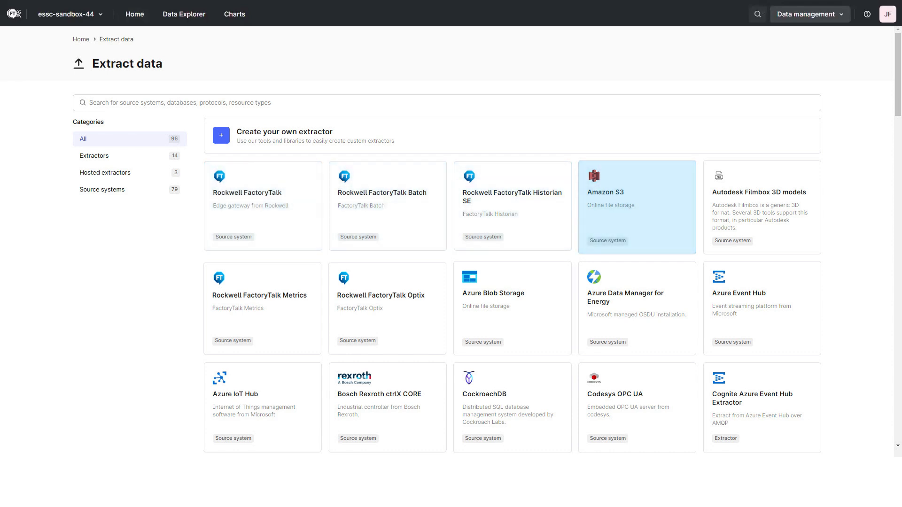
{"action": "mouse_move", "coordinate": [511, 308]}
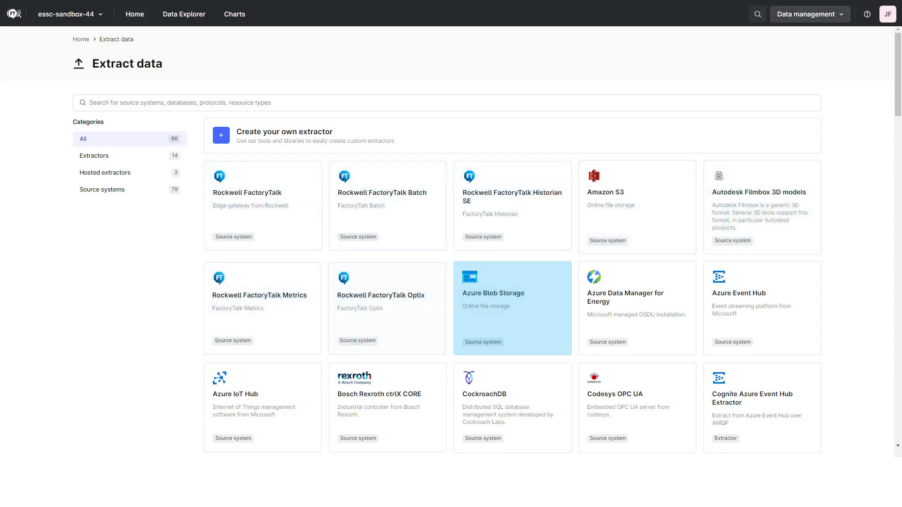
{"action": "mouse_move", "coordinate": [387, 407]}
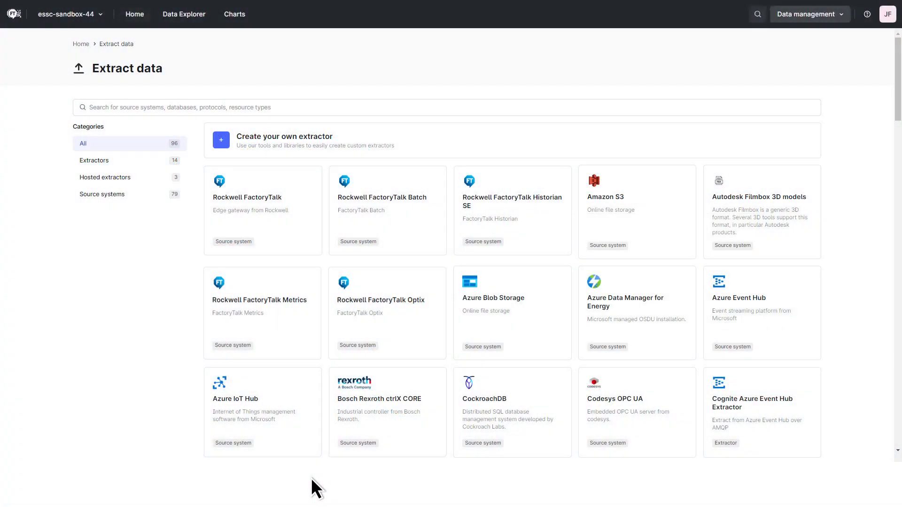
{"action": "mouse_move", "coordinate": [262, 204]}
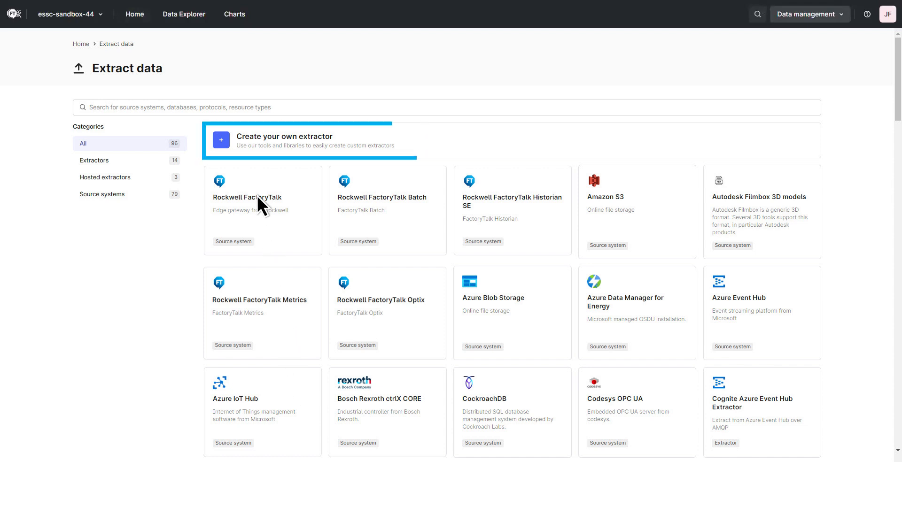
{"action": "left_click", "coordinate": [284, 140]}
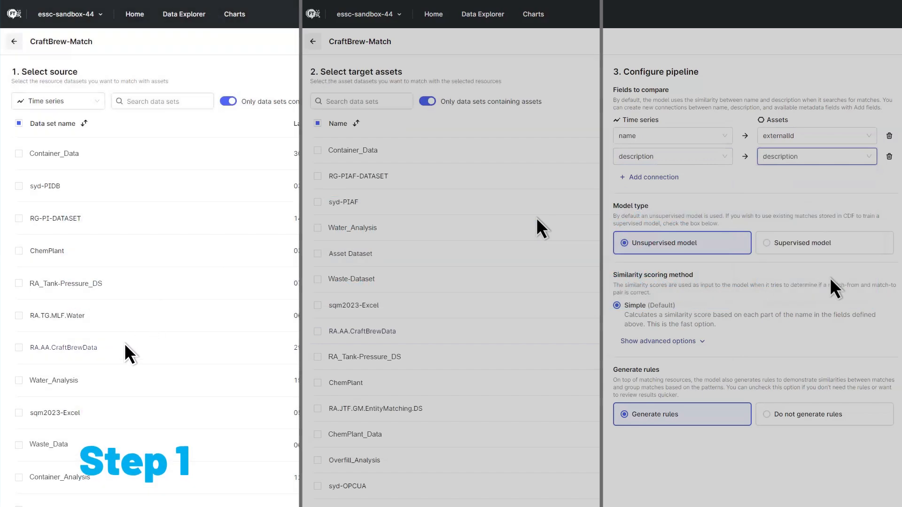
Select RA.AA.CraftBrewData as both the source time series and the target assets
{"action": "left_click", "coordinate": [19, 347]}
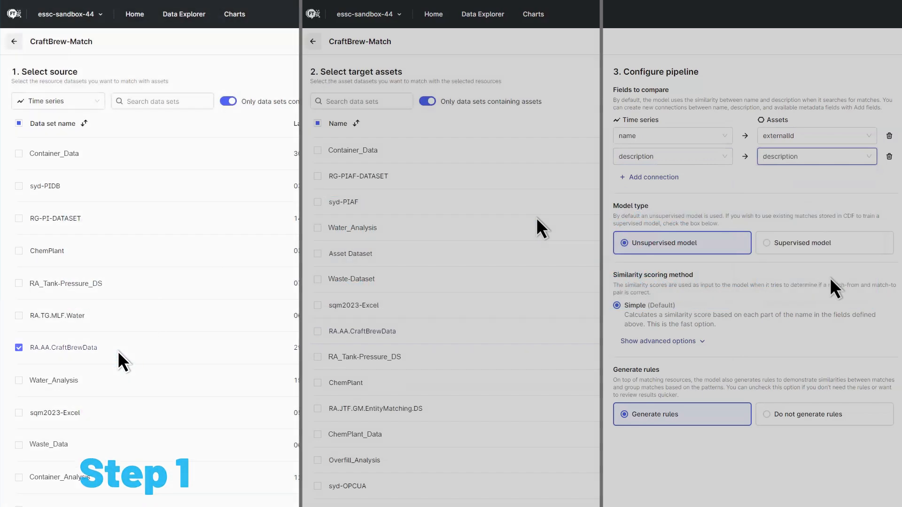
{"action": "left_click", "coordinate": [317, 330]}
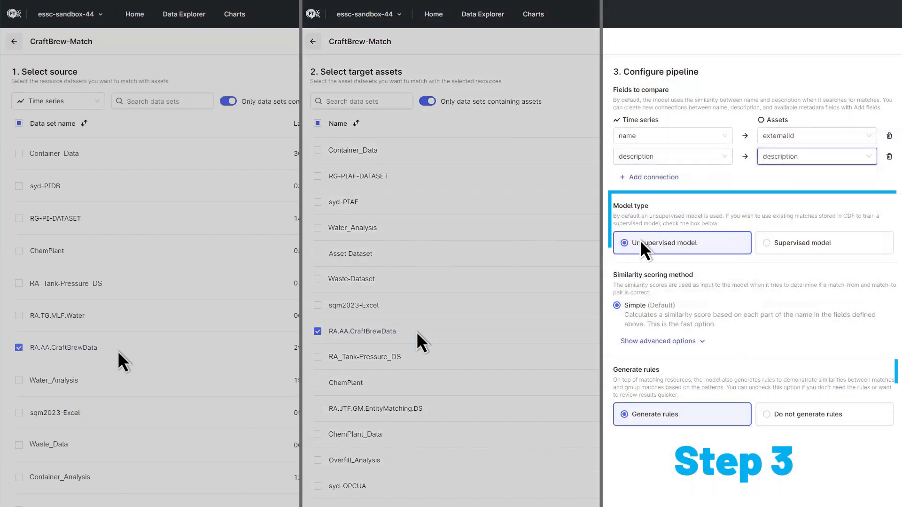
{"action": "mouse_move", "coordinate": [683, 381]}
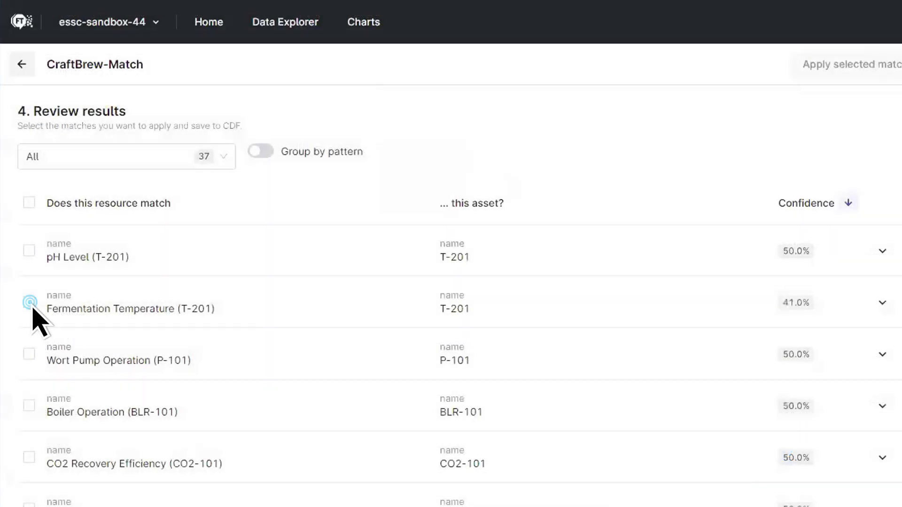
Accept the Fermentation Temperature (T-201) to asset T-201 match
{"action": "left_click", "coordinate": [285, 21]}
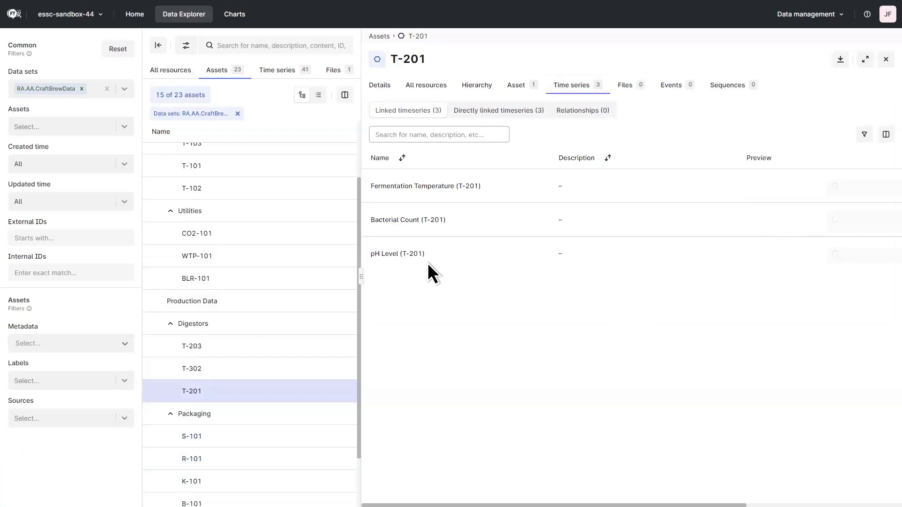
View the Fermentation Temperature (T-201) series over the last month (1M range)
{"action": "left_click", "coordinate": [457, 190]}
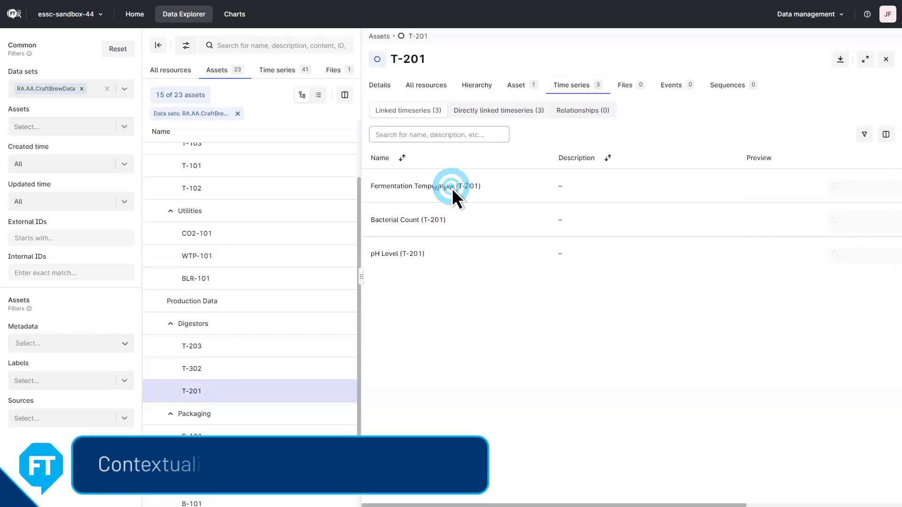
{"action": "left_click", "coordinate": [420, 186]}
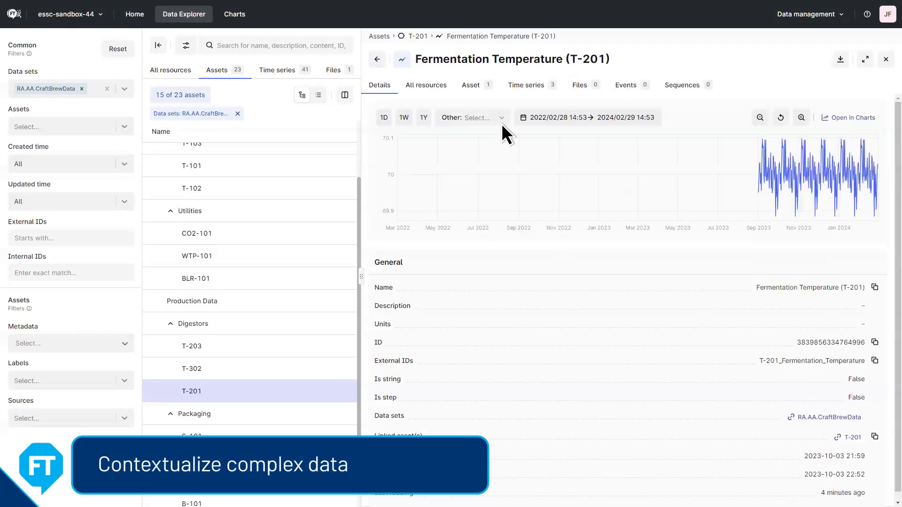
{"action": "left_click", "coordinate": [472, 117]}
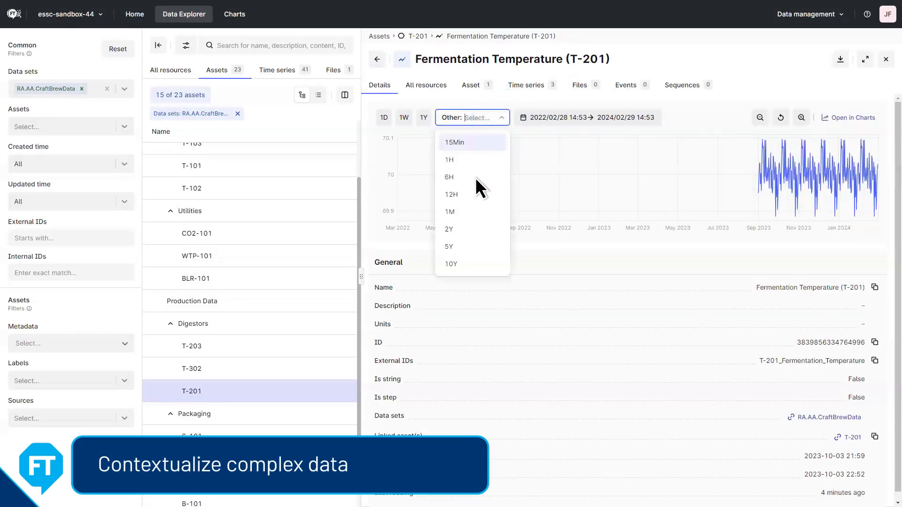
{"action": "left_click", "coordinate": [450, 211]}
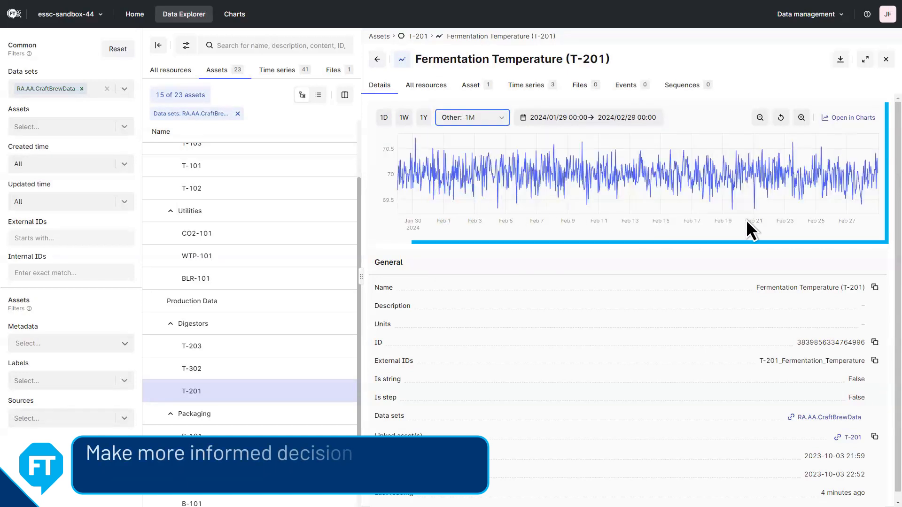
{"action": "mouse_move", "coordinate": [868, 233]}
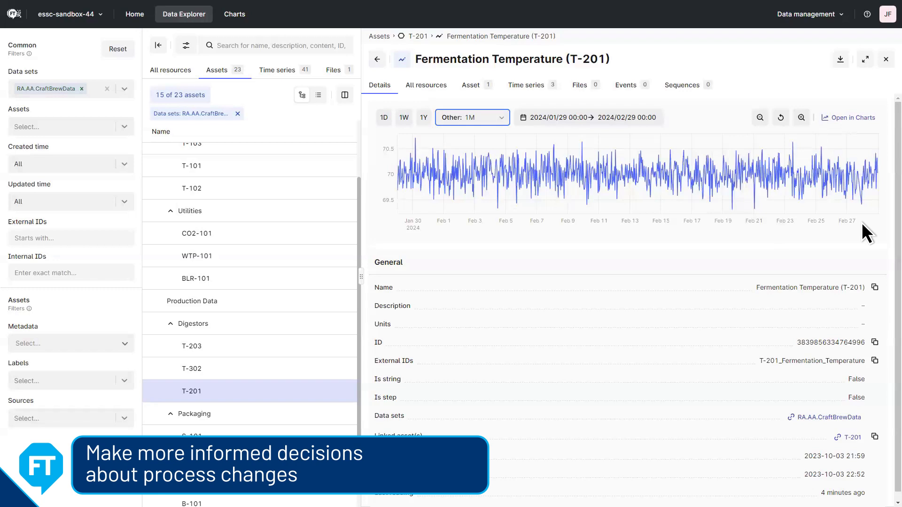
Chart the series in Charts and show its data profiling (0 gaps, 495 points, 600s delta)
{"action": "left_click", "coordinate": [848, 117]}
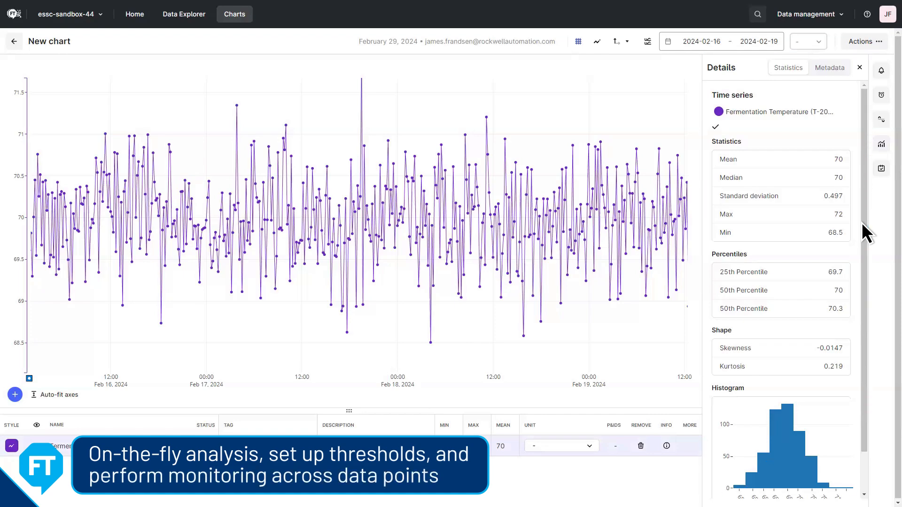
{"action": "left_click", "coordinate": [880, 144]}
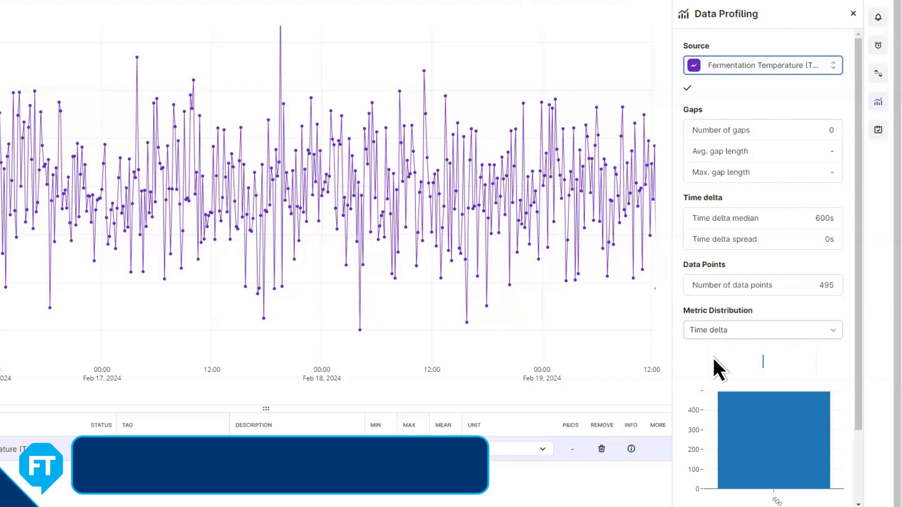
{"action": "left_click", "coordinate": [878, 115]}
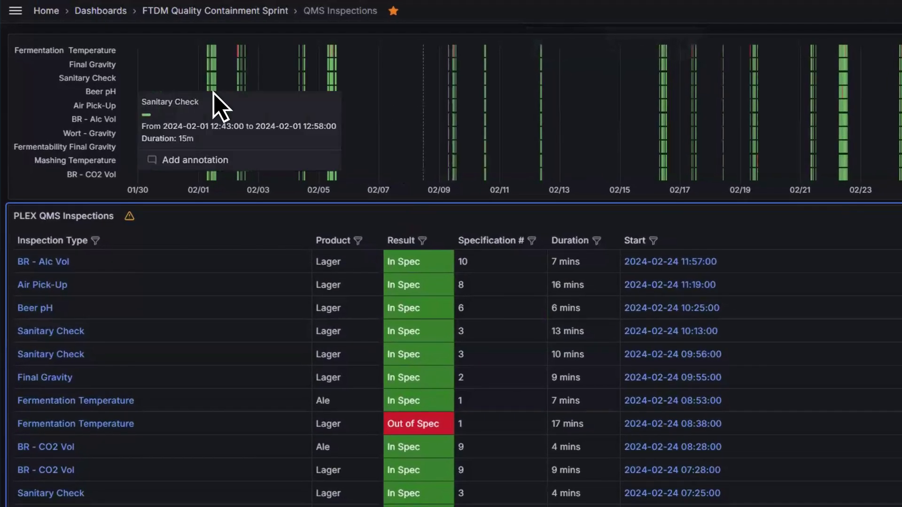
{"action": "mouse_move", "coordinate": [245, 72]}
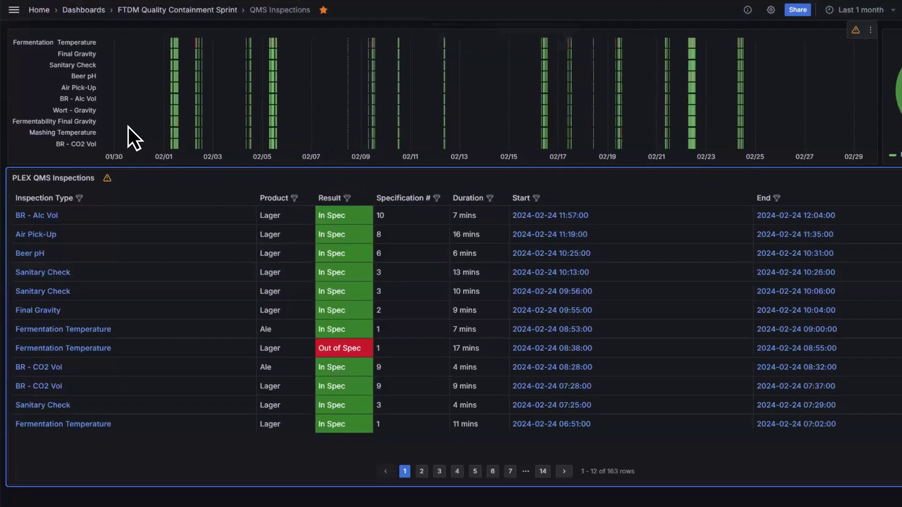
Drill down into the Beer pH inspections from the QMS Inspections dashboard
{"action": "left_click", "coordinate": [29, 253]}
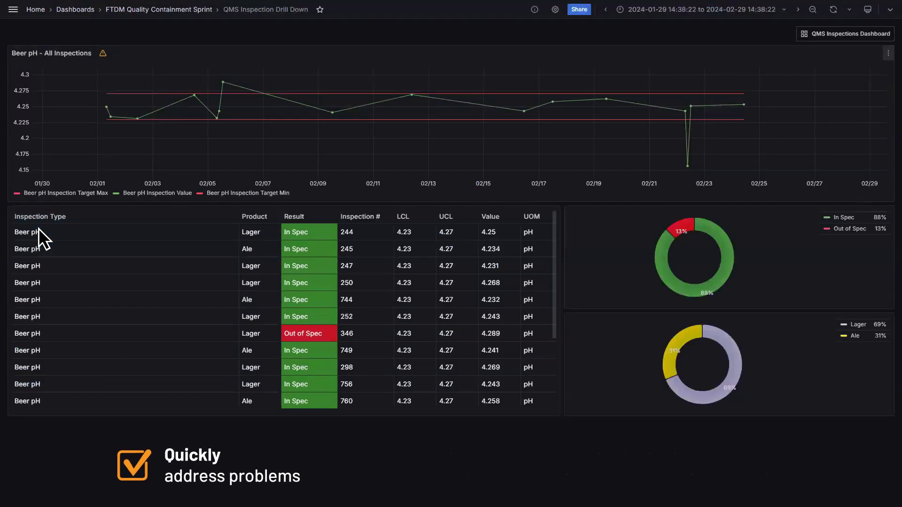